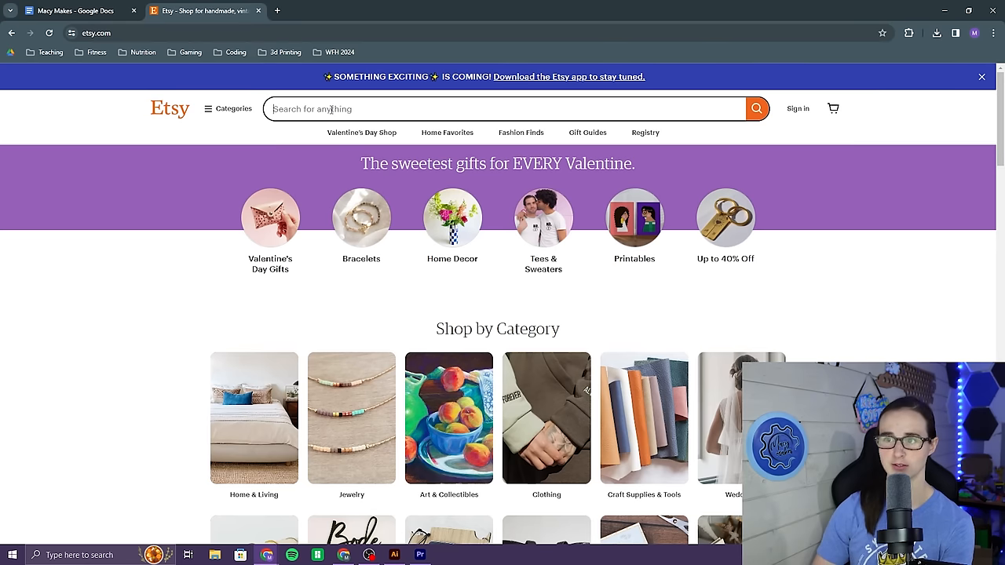
- Search Etsy for "keychains"
type("keychains")
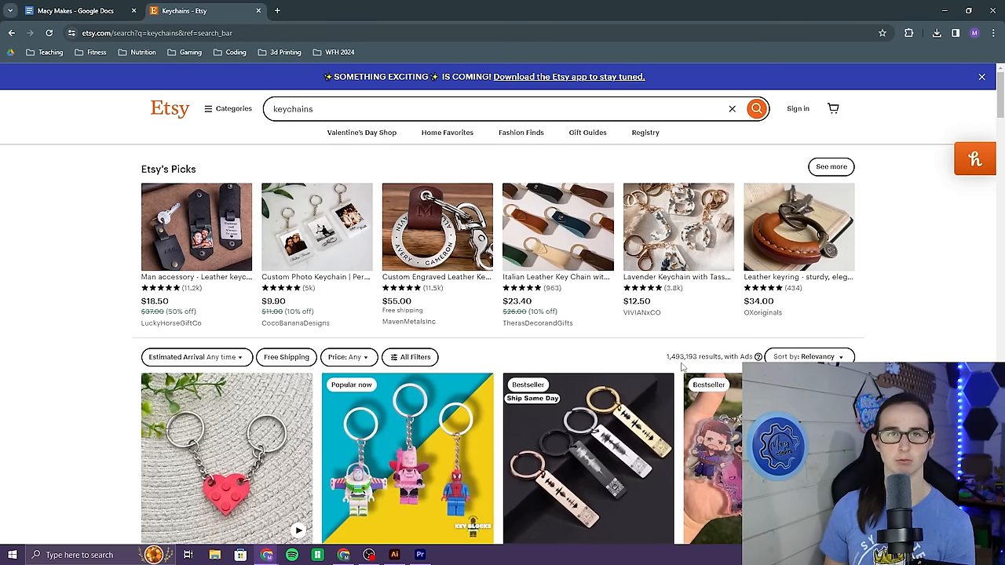
- Search Etsy for fish bookmarks and look through the results
type("bookmark")
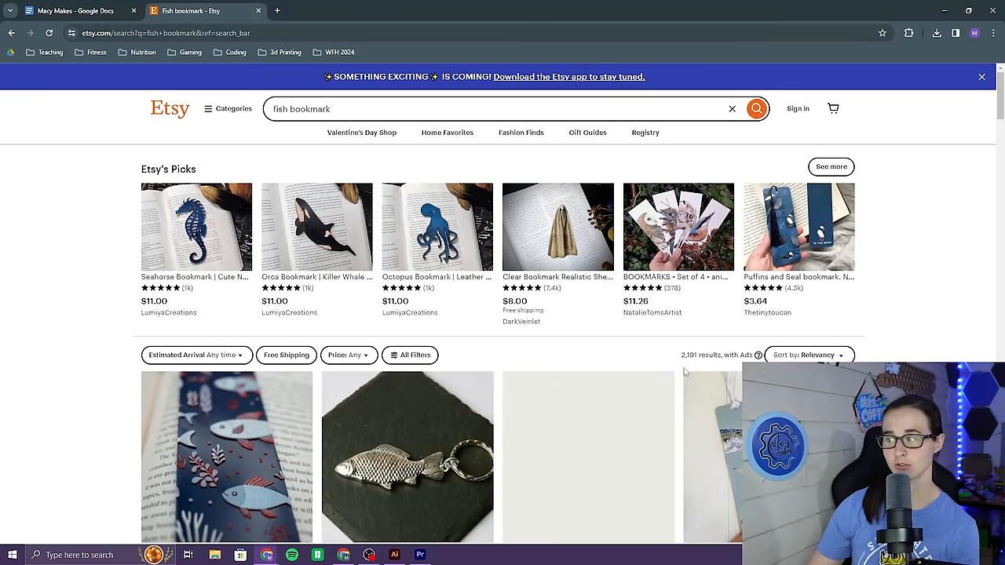
scroll("down", 3)
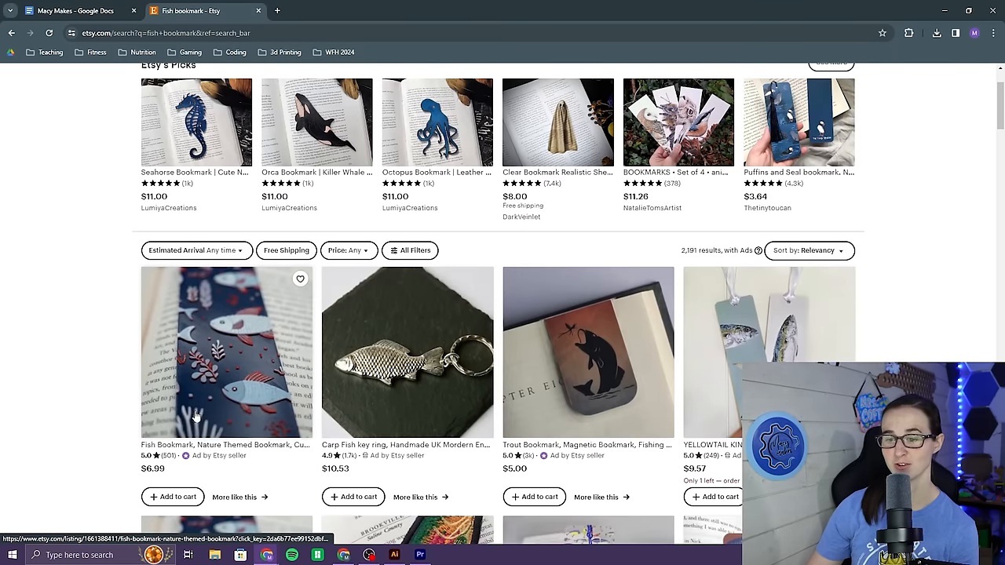
mouse_move(259, 361)
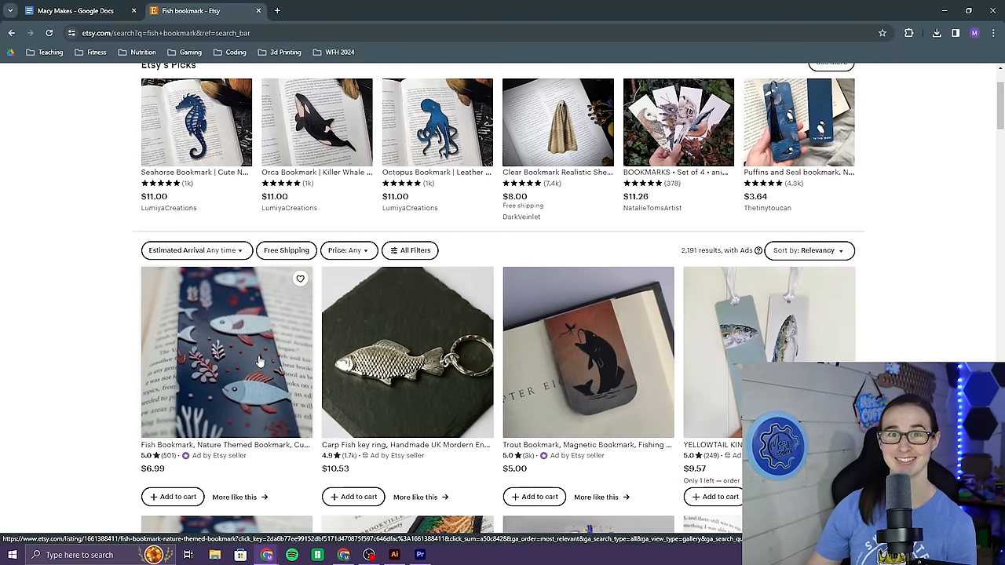
mouse_move(237, 388)
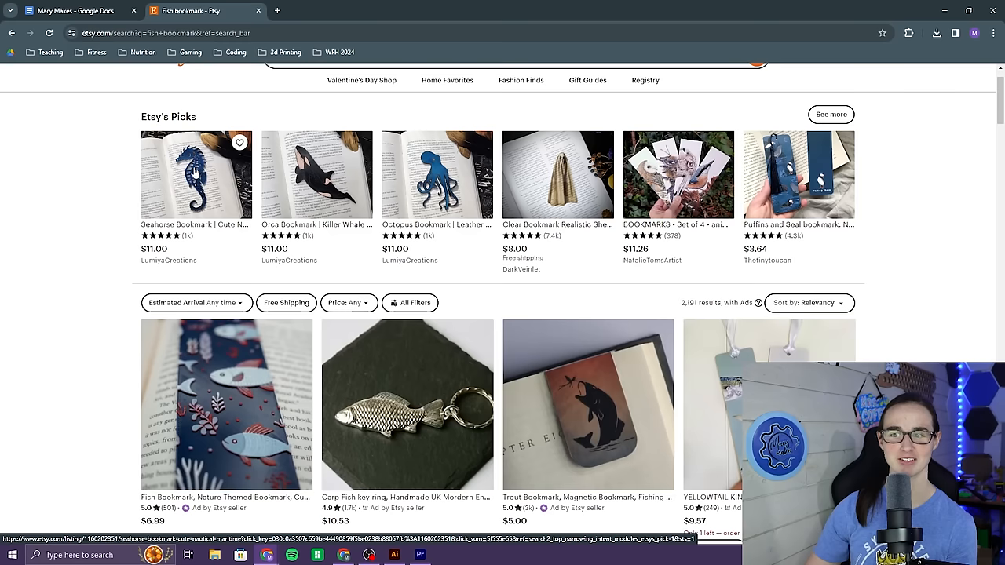
mouse_move(197, 175)
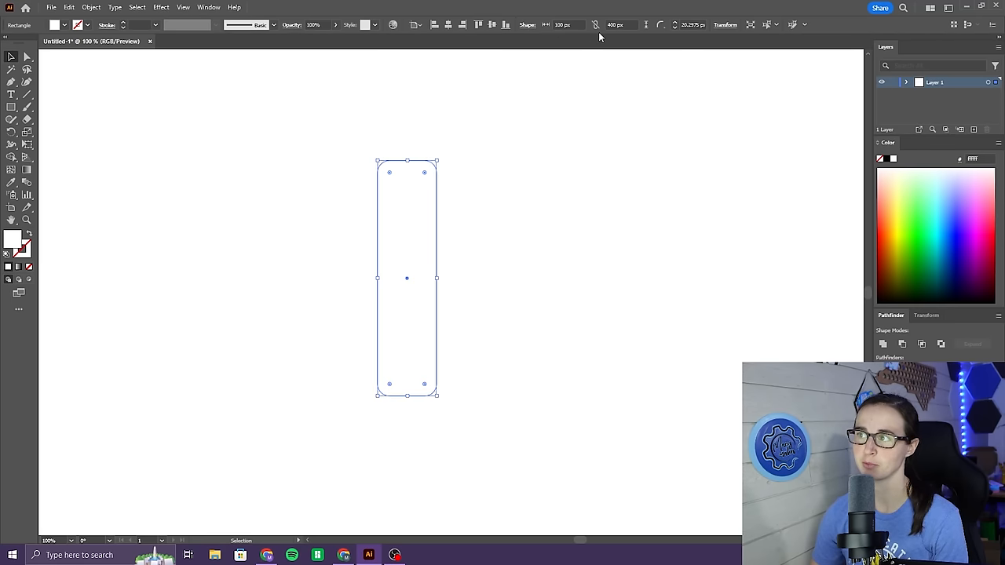
mouse_move(525, 183)
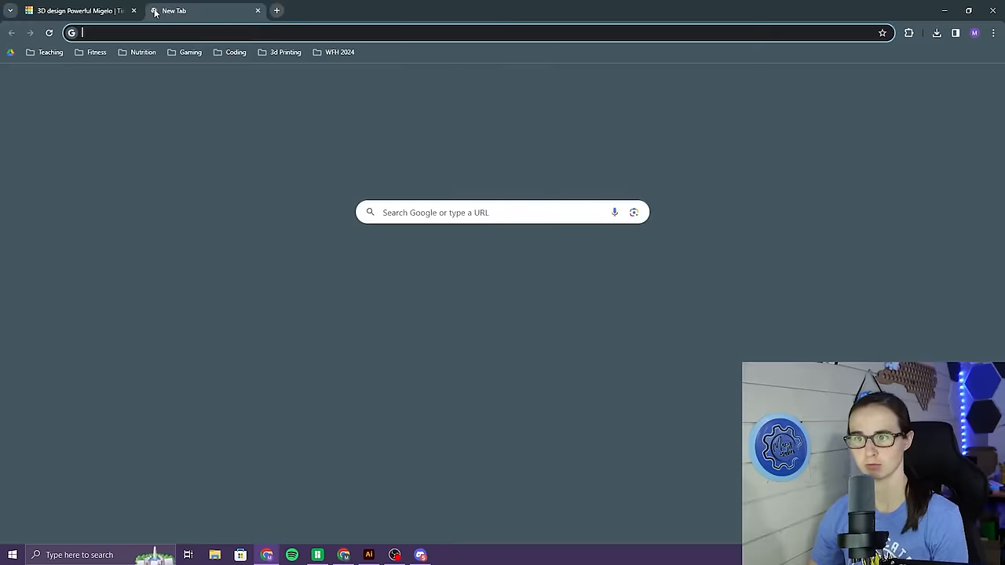
- Review the ChatGPT Bookmark Themes chat at chat.openai.com, then switch to Discord
type("chat.openai.com/c/3a86f95d-e6e6-410f-bcc3-6cb2d15f614a")
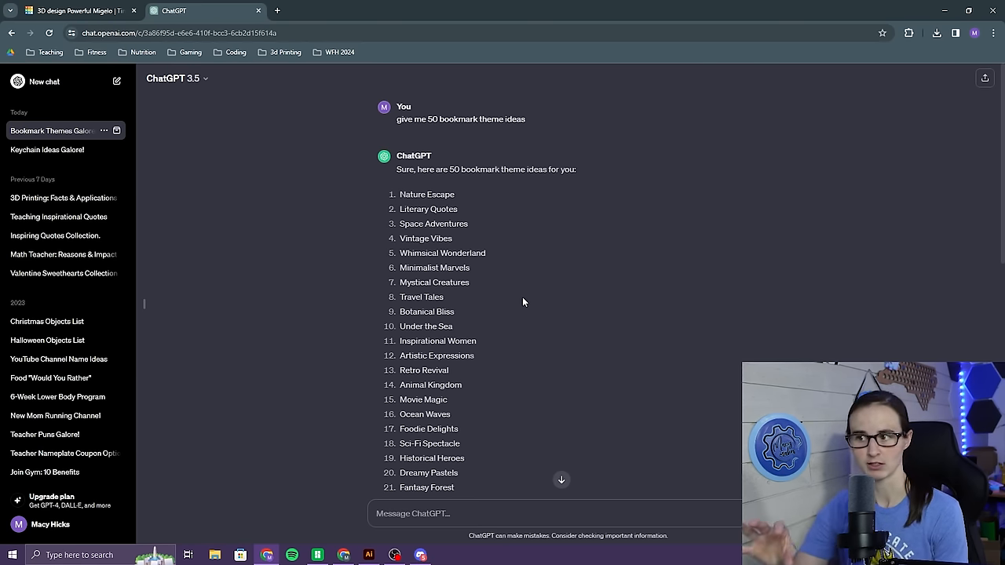
scroll("down", 3)
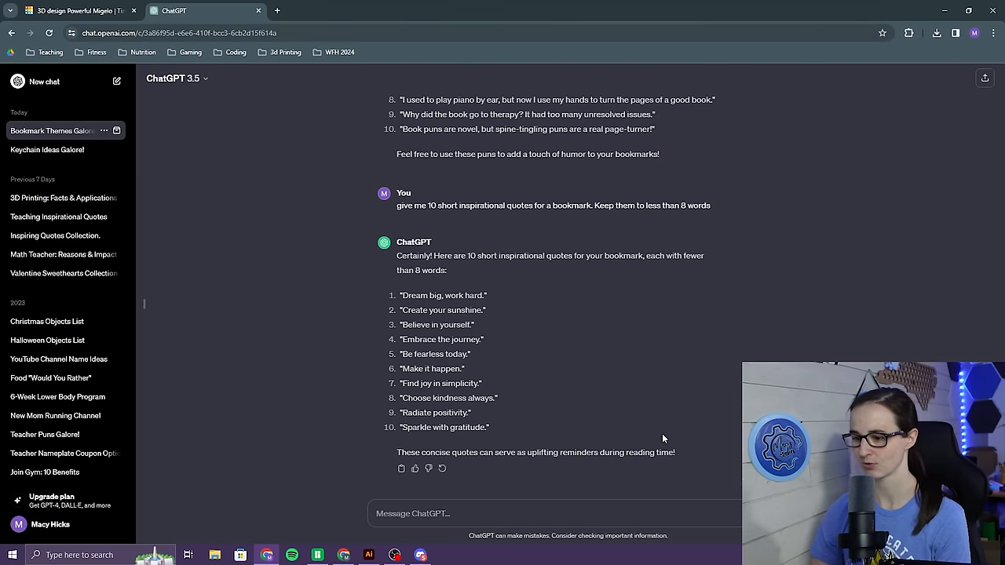
left_click(420, 556)
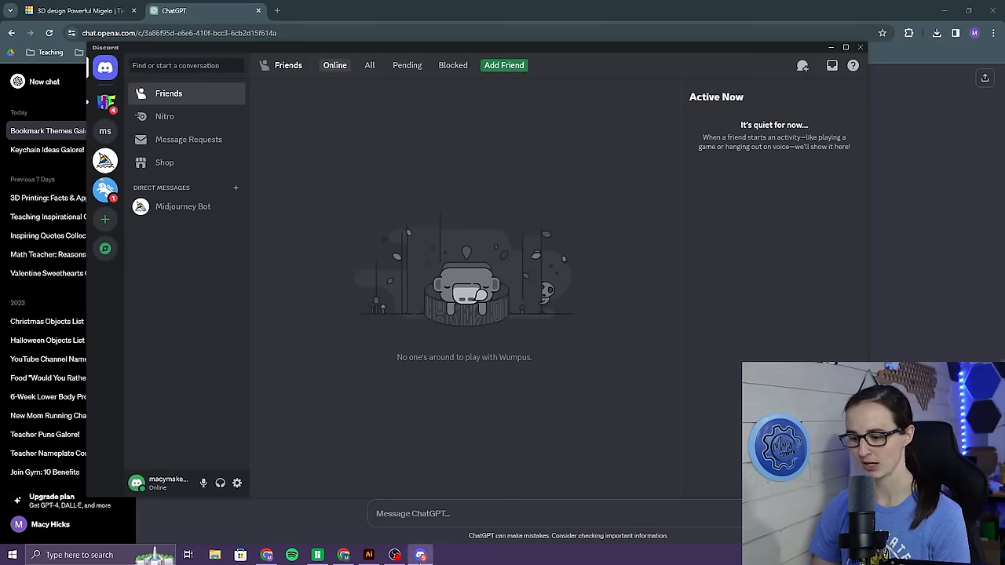
- Ask Midjourney Bot to /imagine "a space themed pattern on a dark background --tile"
left_click(182, 207)
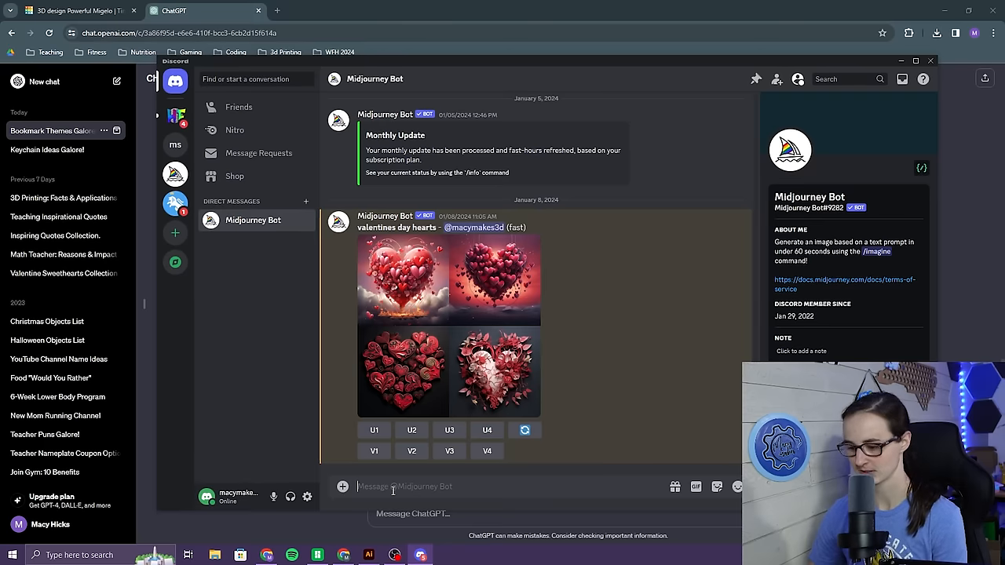
type("/imagine prompt")
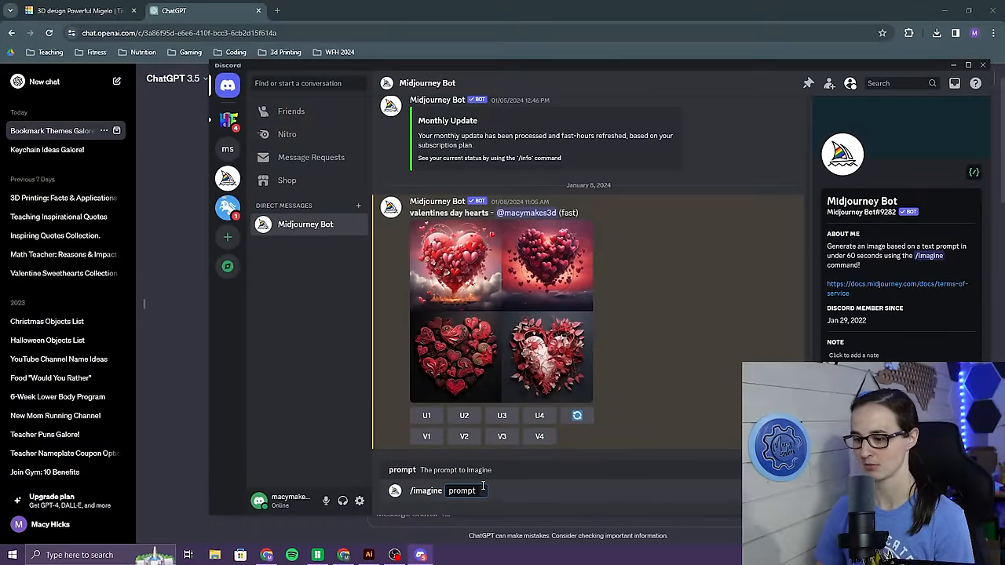
type("a space themed pattern")
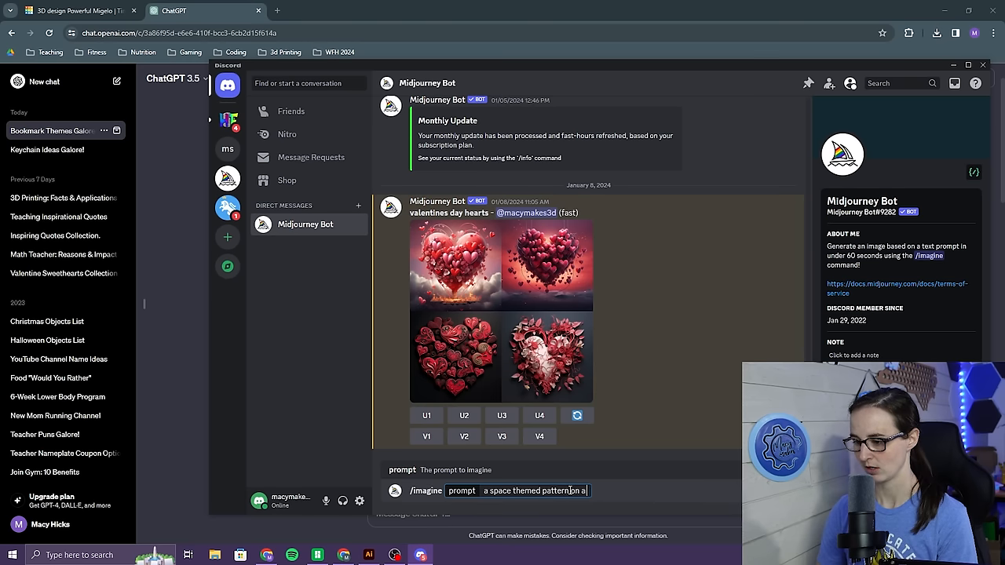
type("on a dark background")
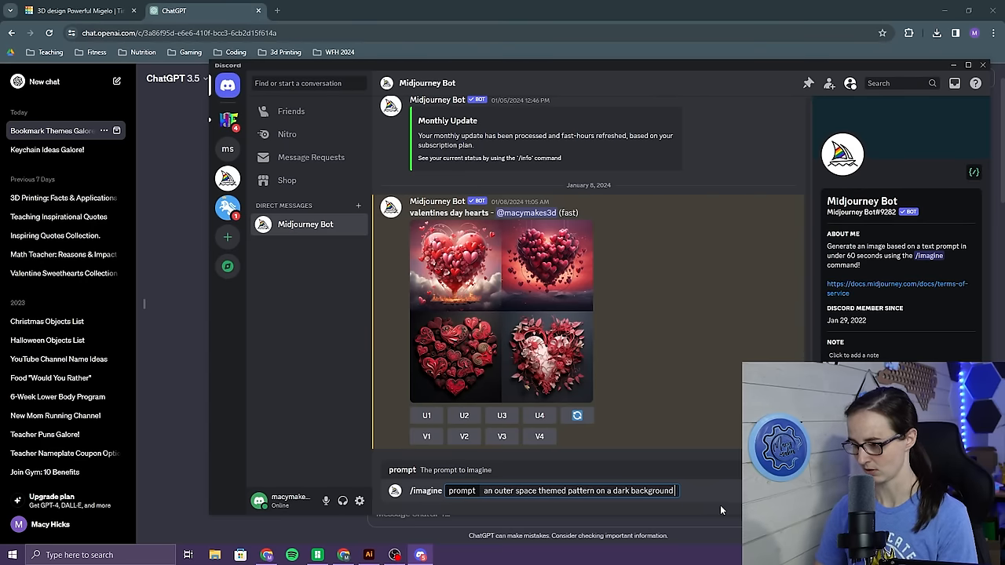
type("--ti")
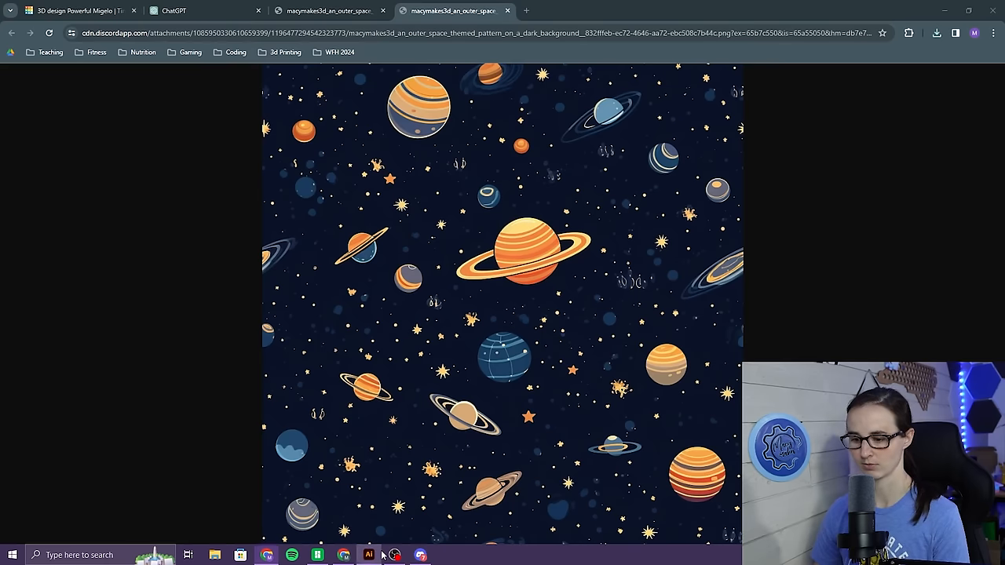
- View the full-size outer-space pattern image in its Chrome tab
left_click(50, 7)
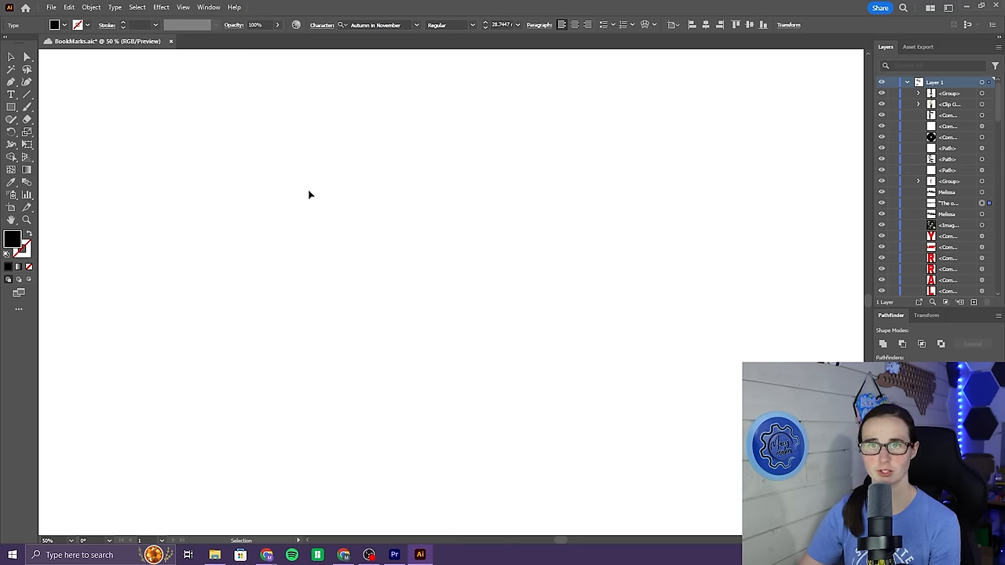
- Place the soccer ball pattern PNG from Downloads onto the artboard
left_click(50, 6)
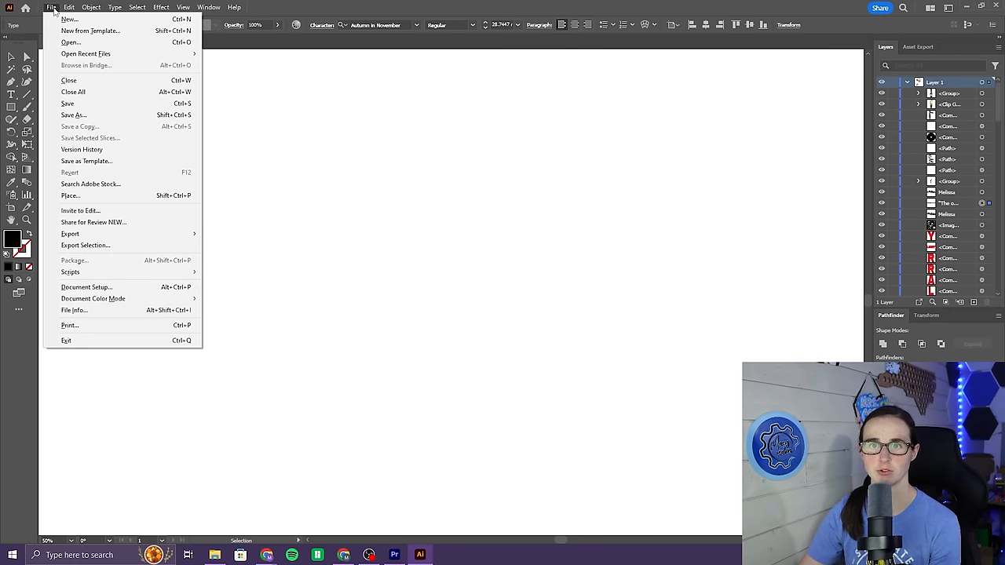
left_click(69, 194)
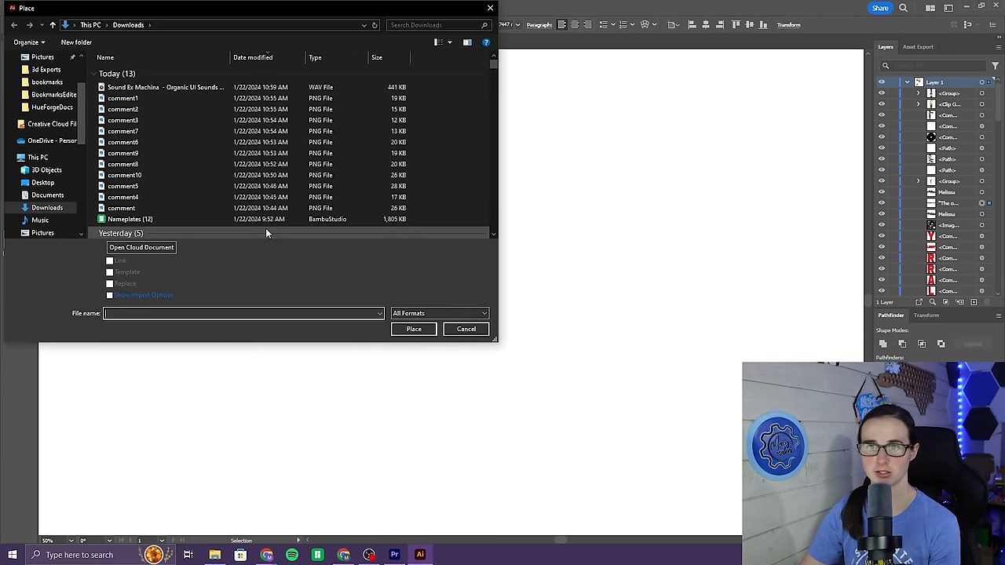
scroll("down", 3)
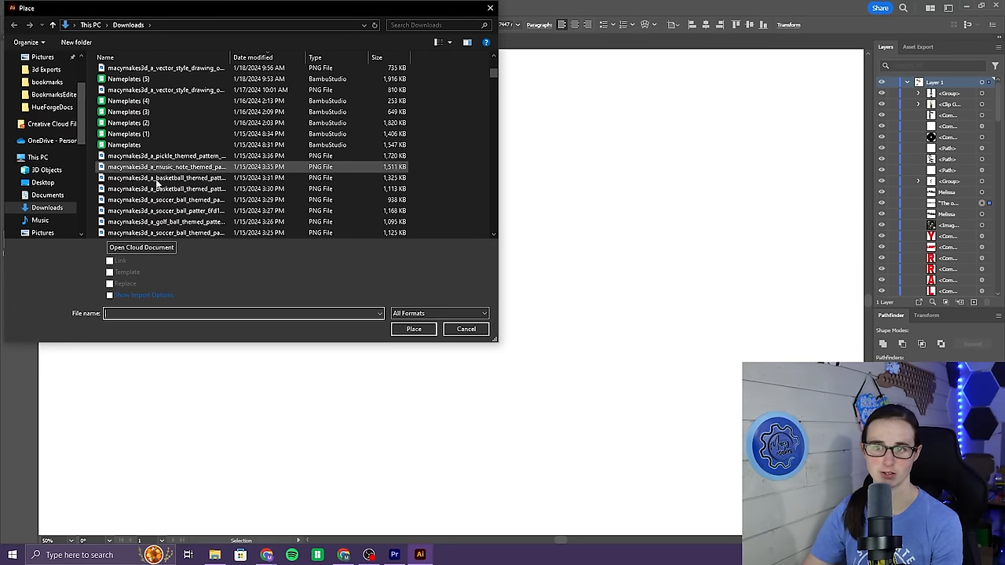
left_click(165, 200)
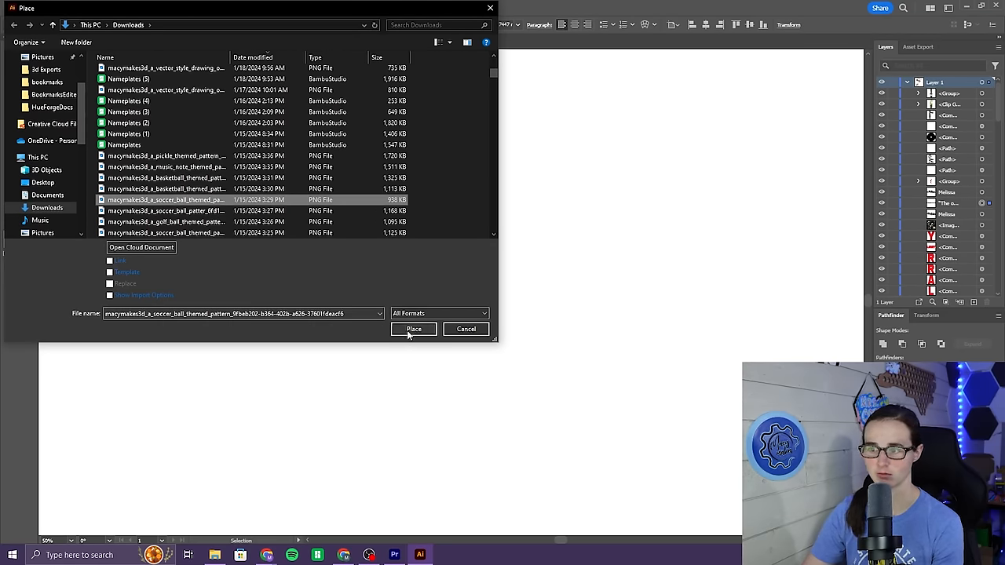
left_click(414, 330)
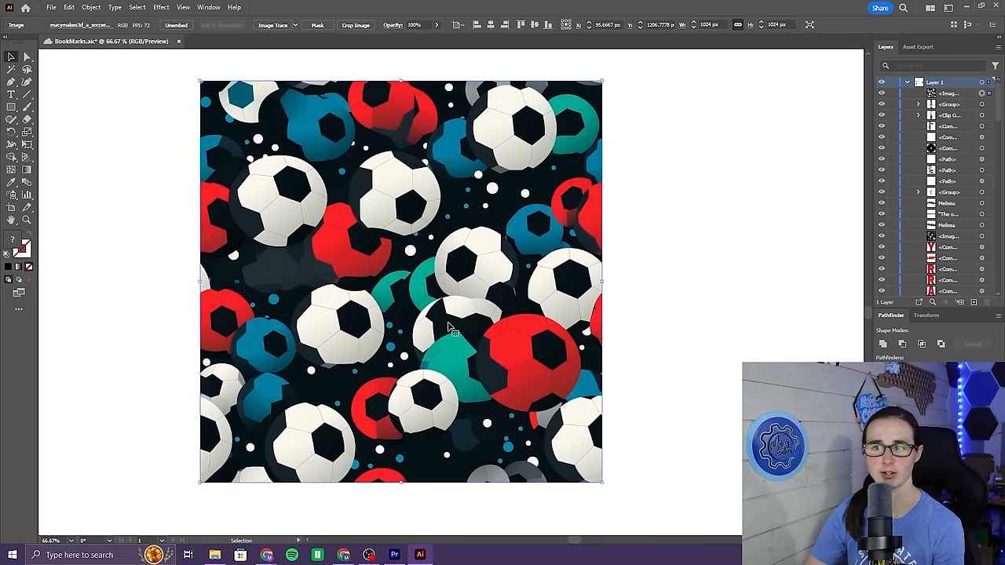
mouse_move(227, 277)
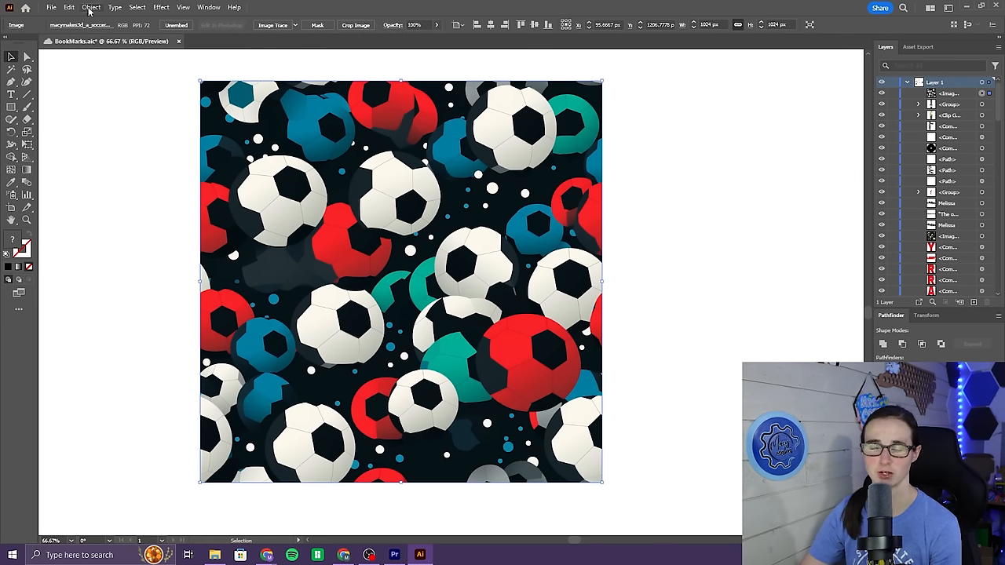
- Make a pattern swatch from the soccer ball image via Object > Pattern > Make and finish editing
left_click(91, 6)
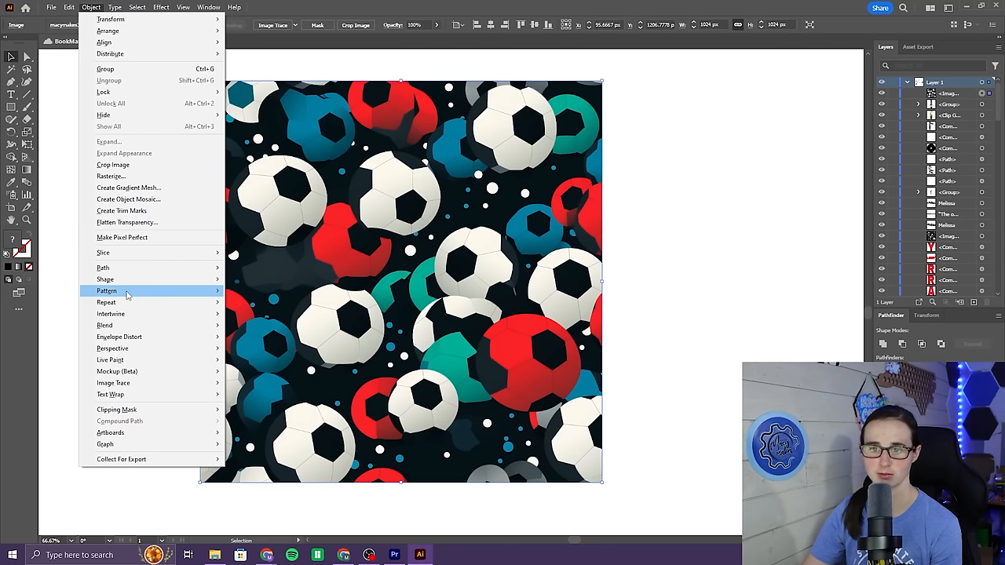
left_click(107, 290)
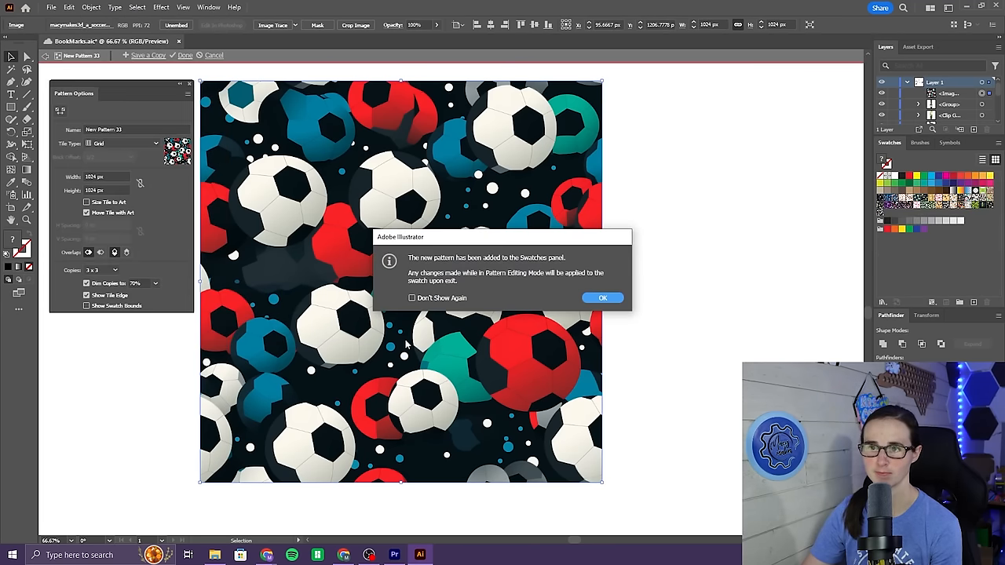
left_click(603, 298)
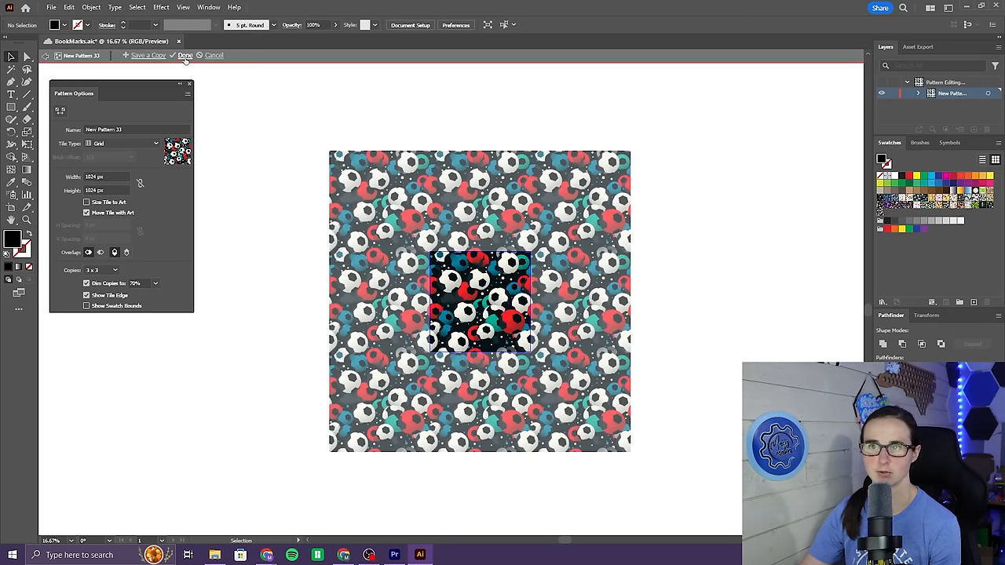
left_click(185, 55)
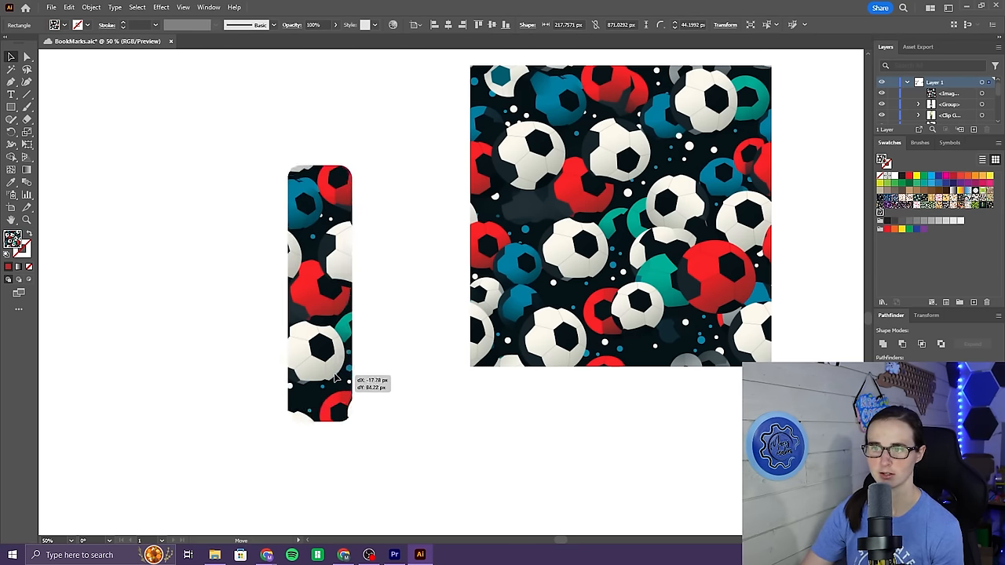
- Move the bookmark shape left and fill it with the soccer ball pattern swatch
left_click_drag(320, 295, 210, 263)
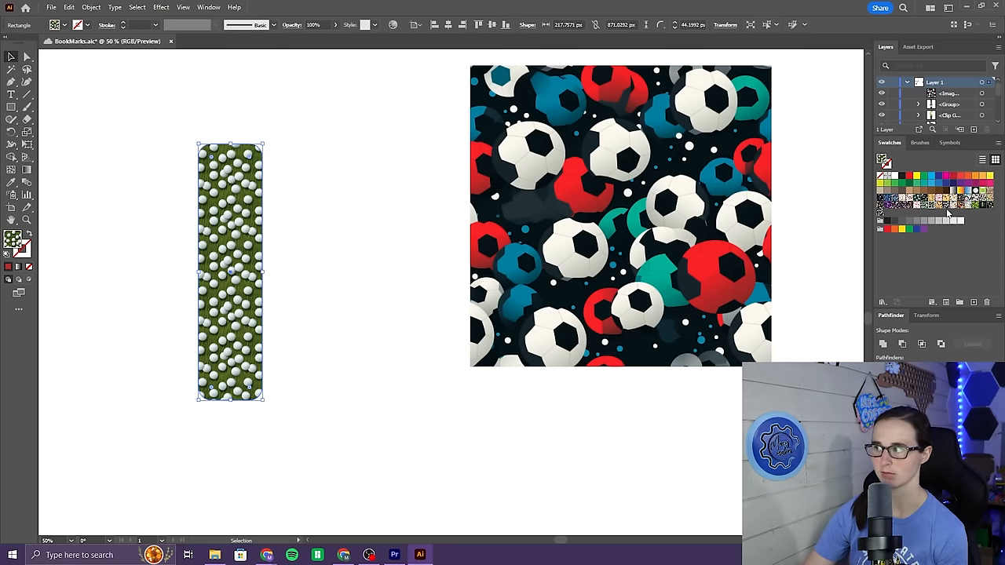
left_click(880, 212)
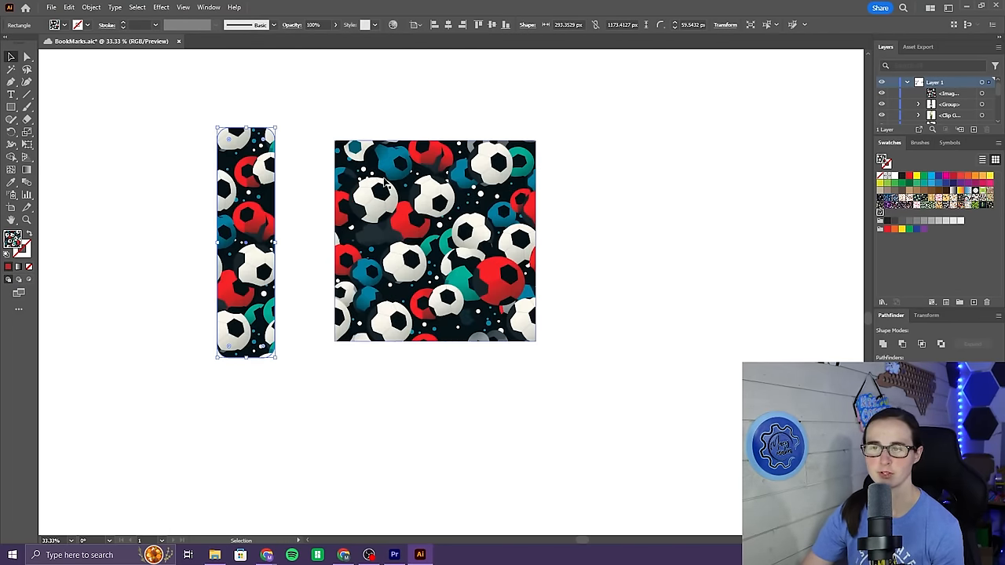
mouse_move(489, 279)
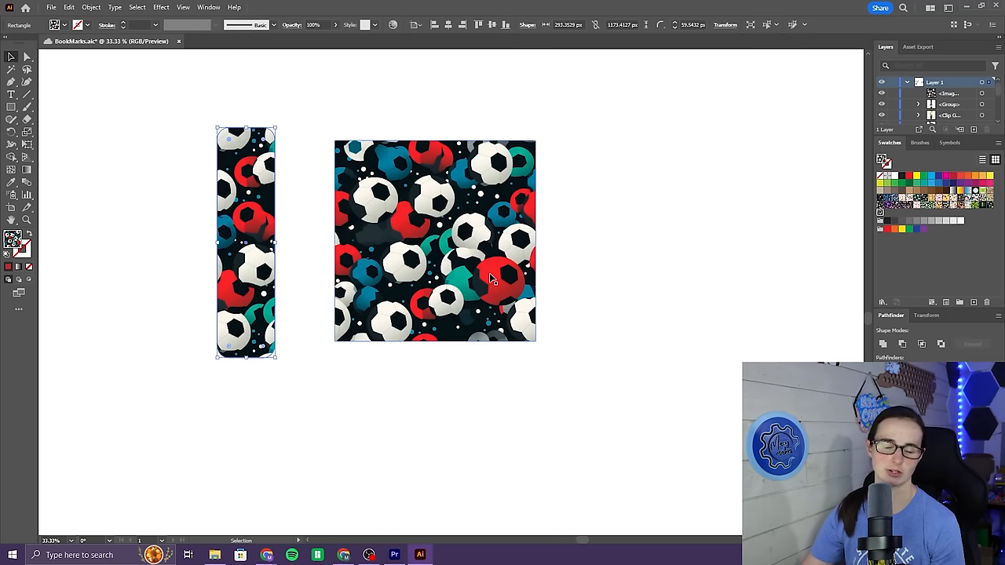
mouse_move(385, 228)
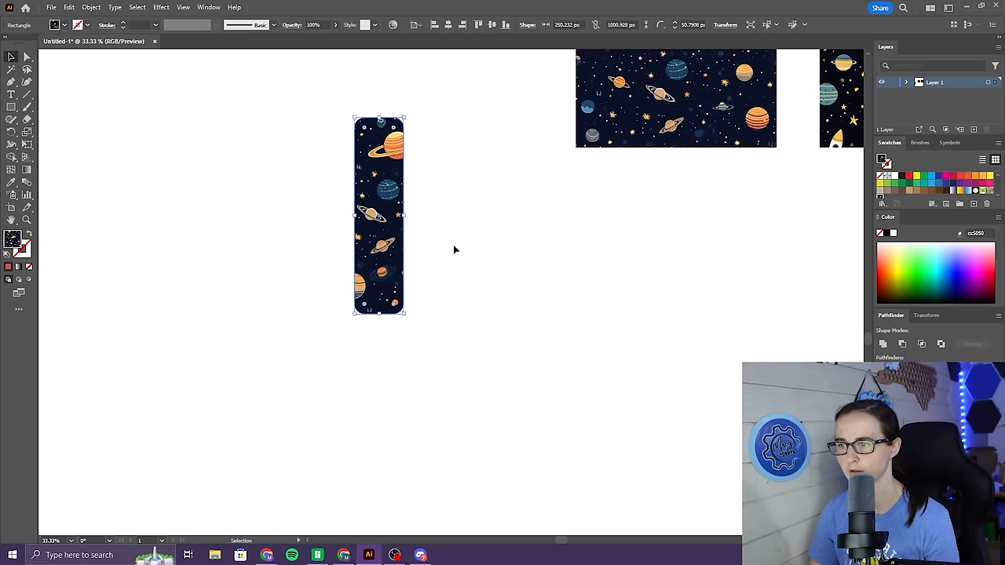
- Expand the space bookmark's pattern fill into ordinary artwork via Object > Expand
left_click(91, 6)
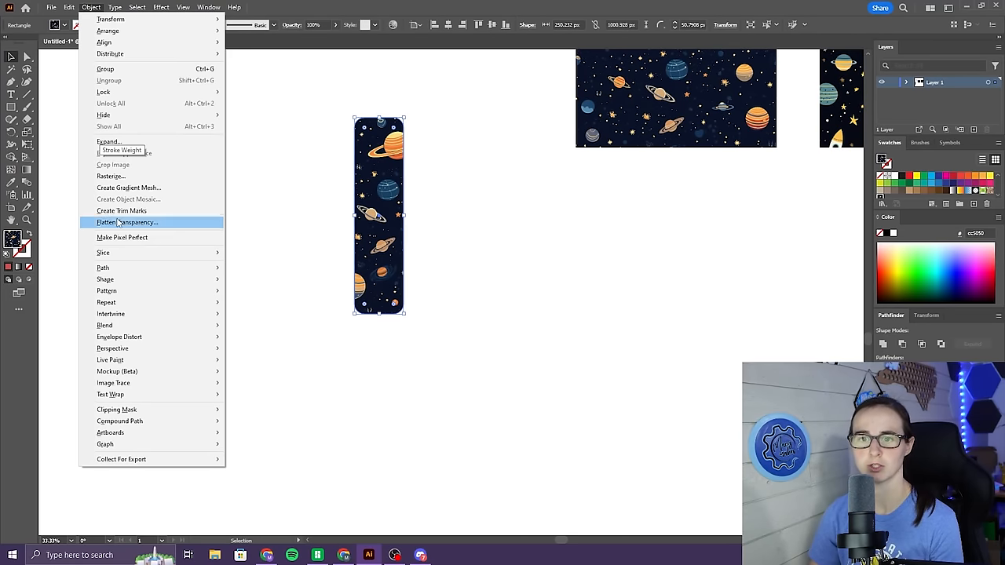
left_click(109, 141)
type("hueforge")
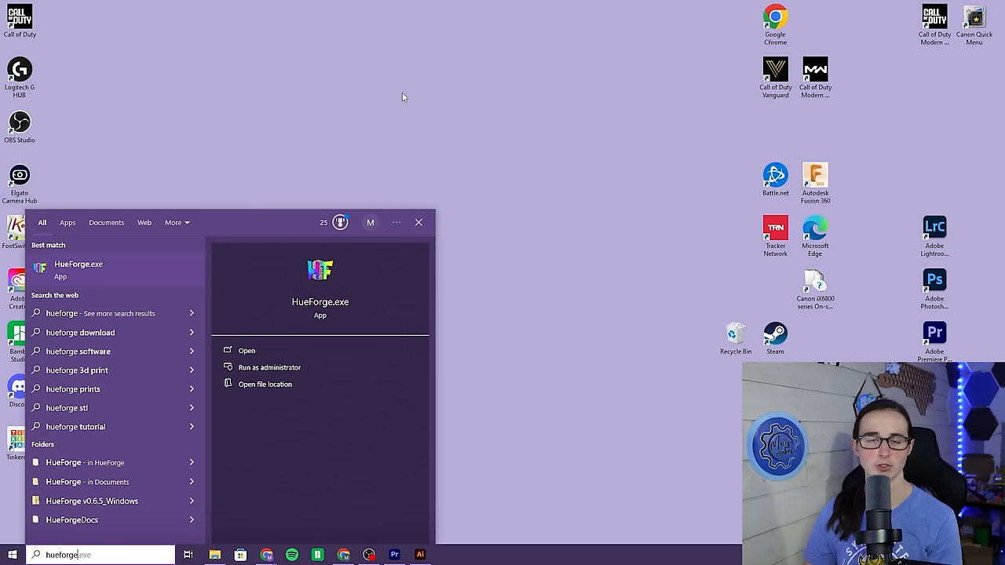
mouse_move(117, 282)
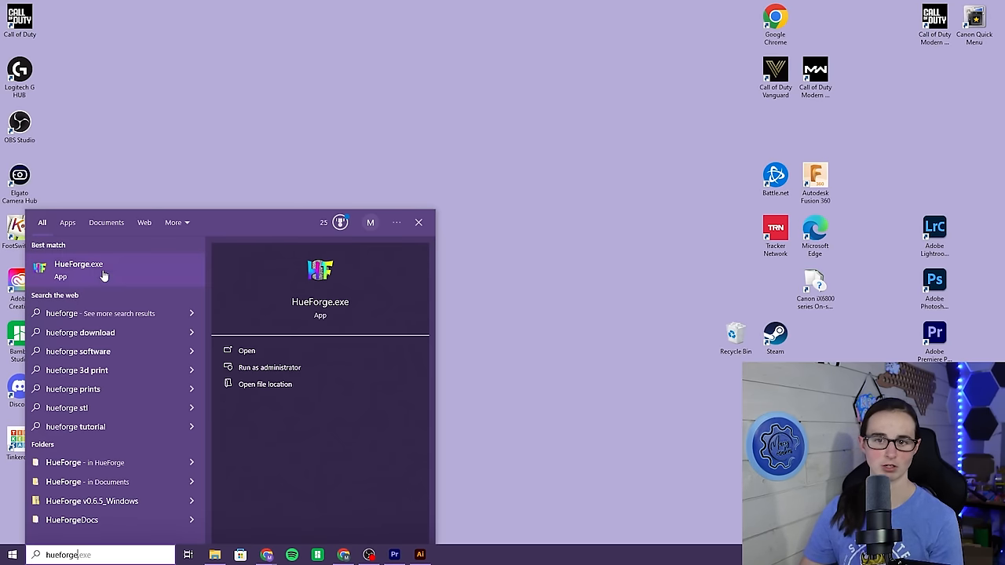
mouse_move(317, 94)
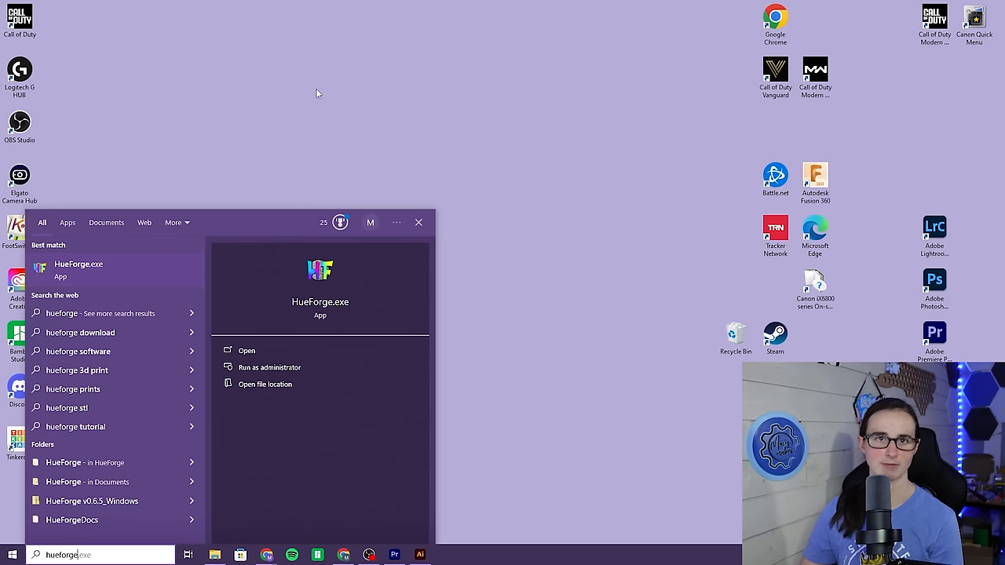